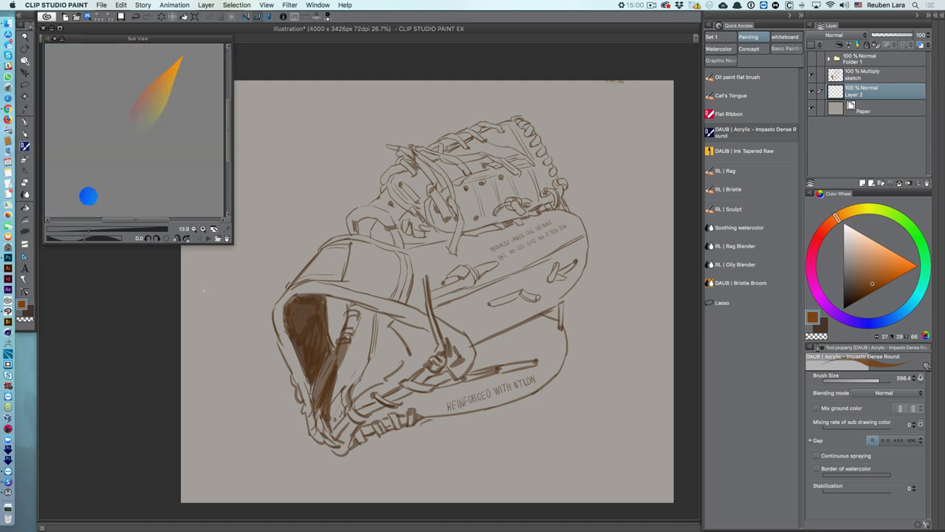
mouse_move(124, 161)
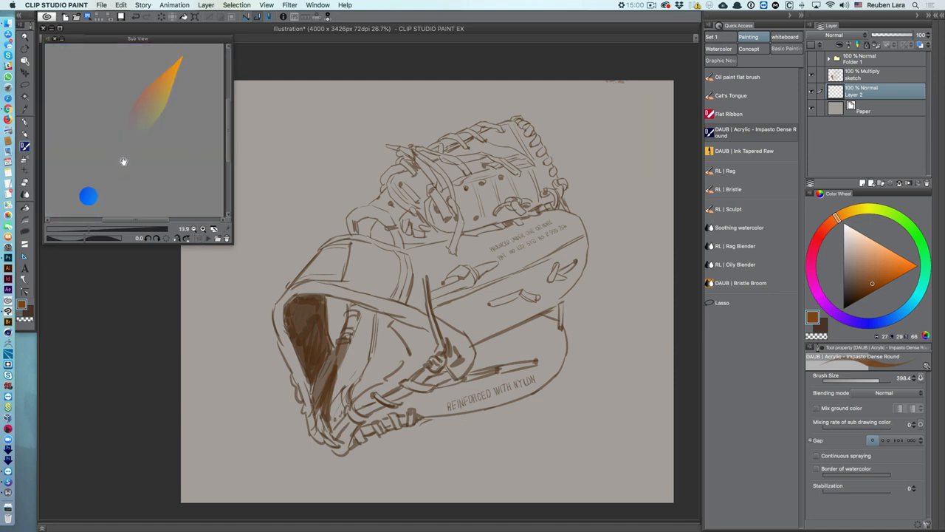
mouse_move(124, 97)
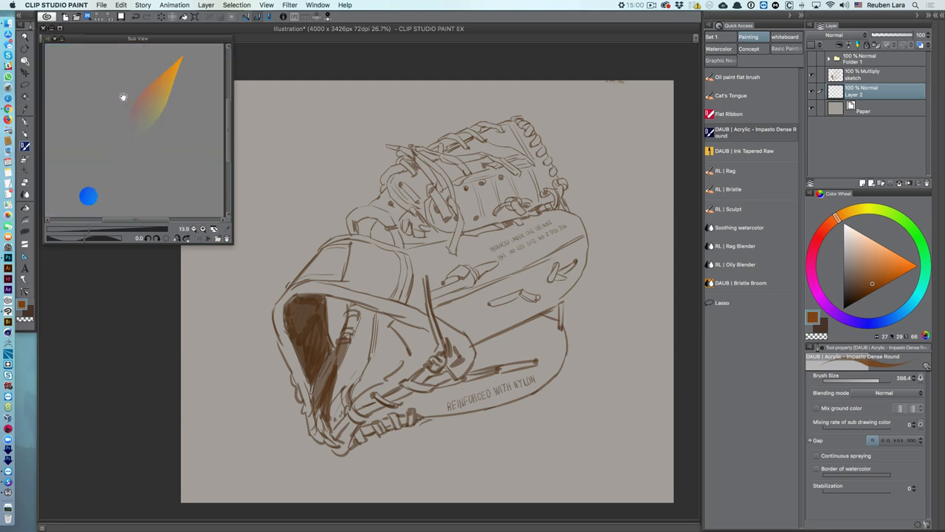
mouse_move(165, 361)
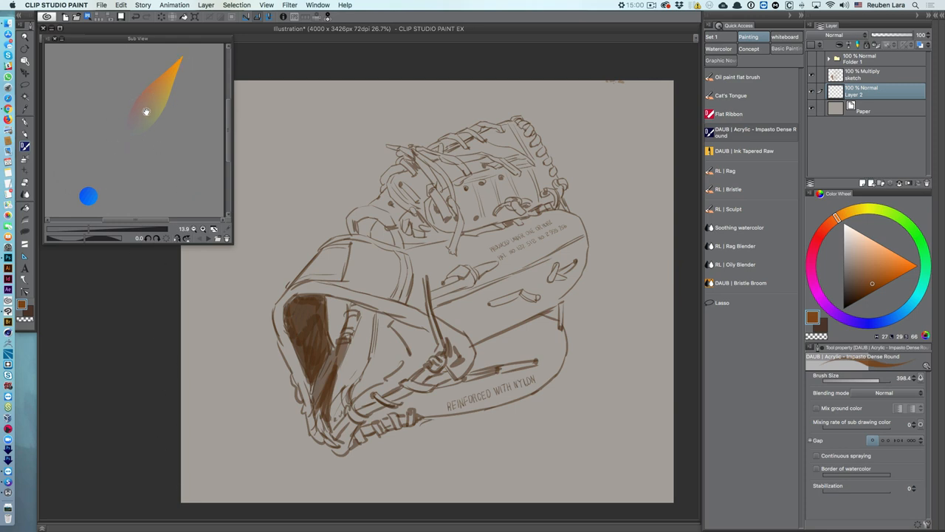
mouse_move(130, 135)
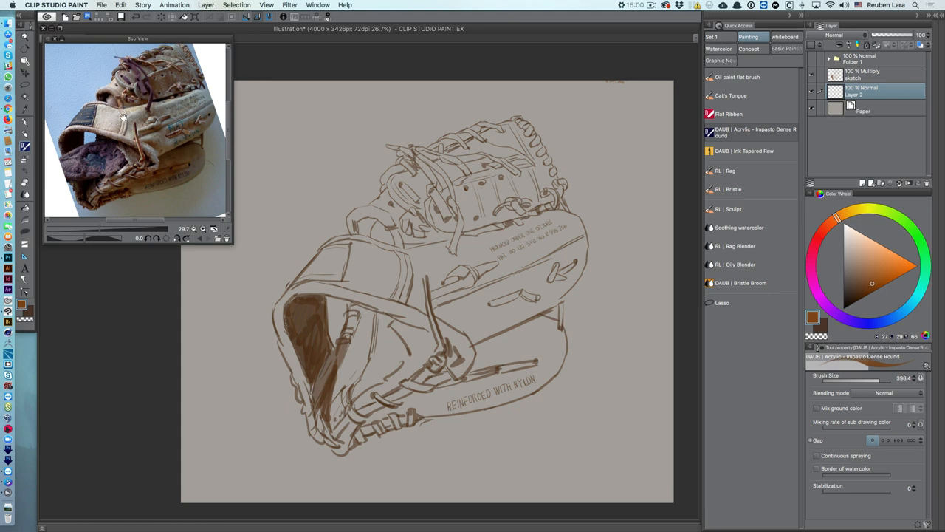
mouse_move(147, 87)
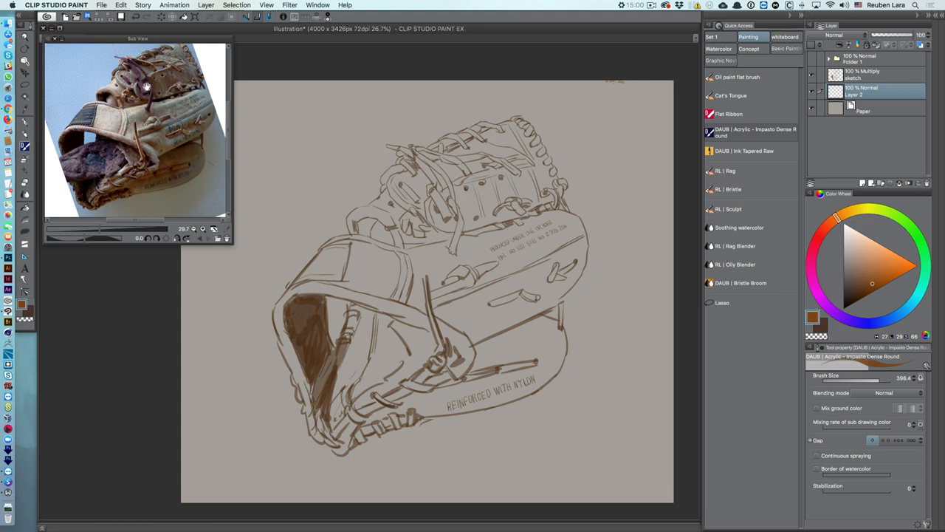
mouse_move(166, 160)
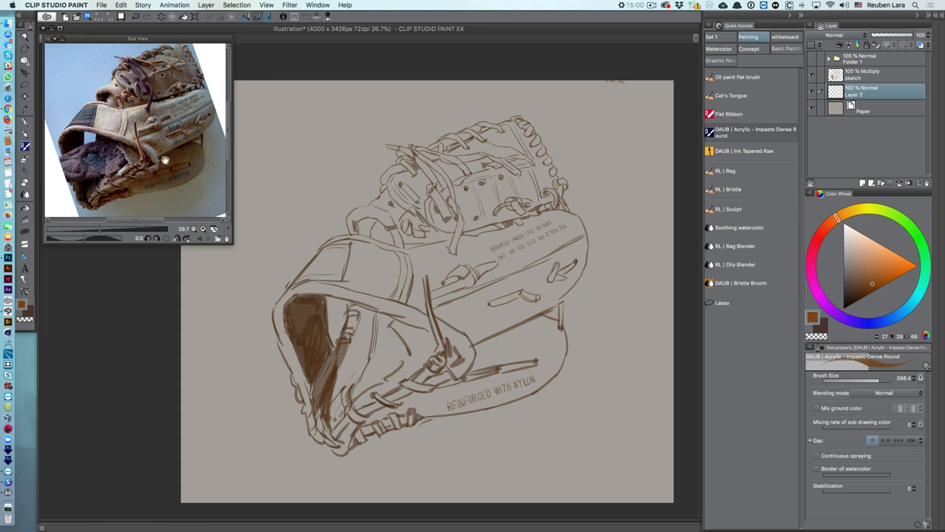
mouse_move(100, 155)
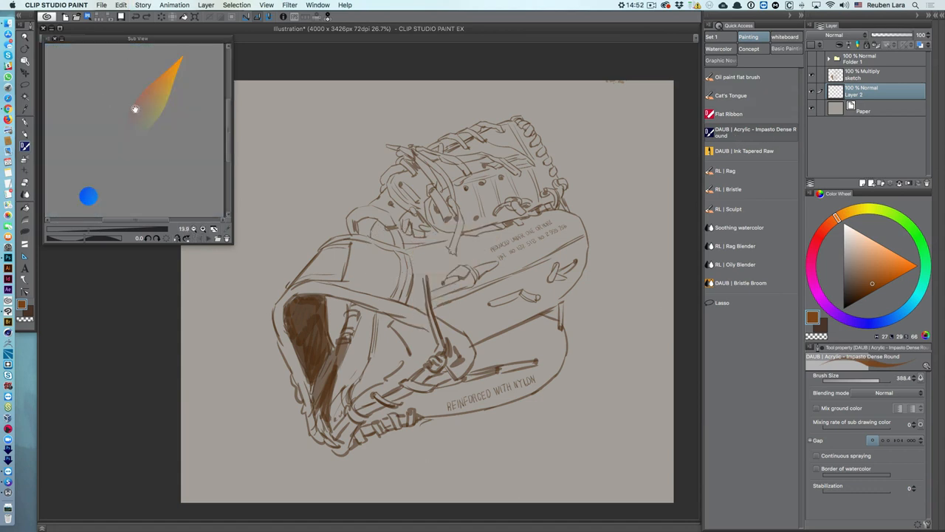
mouse_move(153, 239)
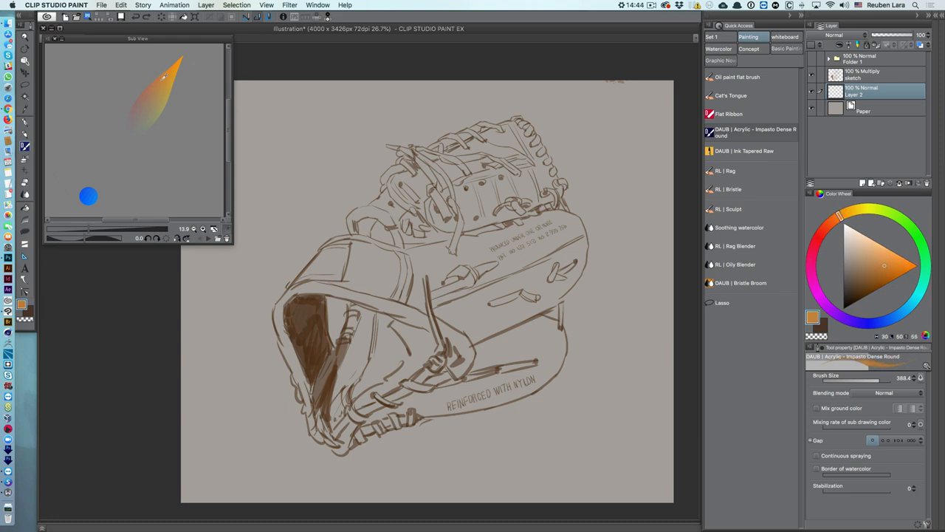
Step: Show the Color Slider palette from the Window menu
click(318, 6)
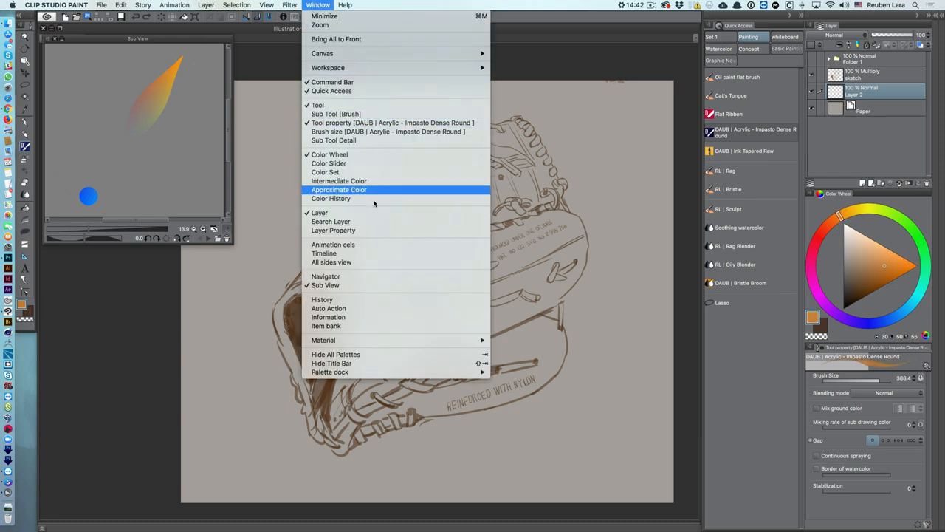
click(328, 162)
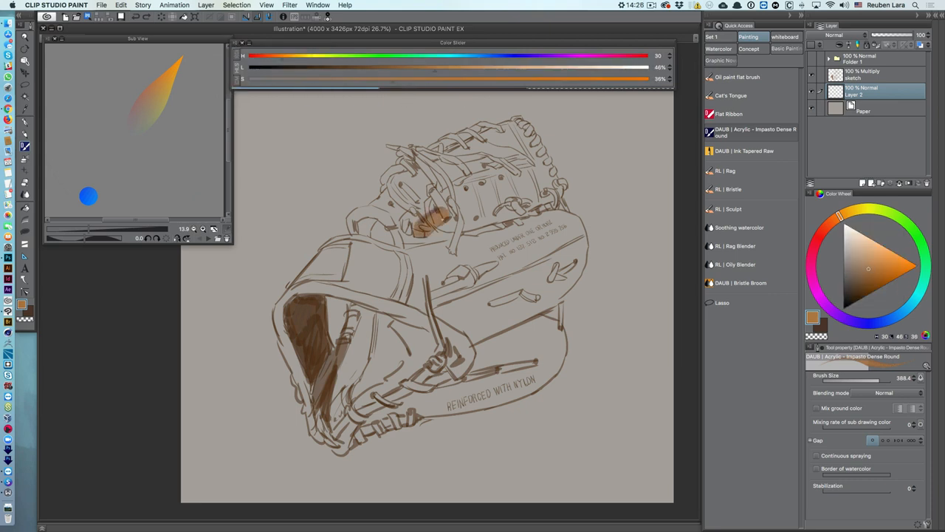
Step: Undo the stray brown stroke before blocking in the tan base coat
key(cmd+z)
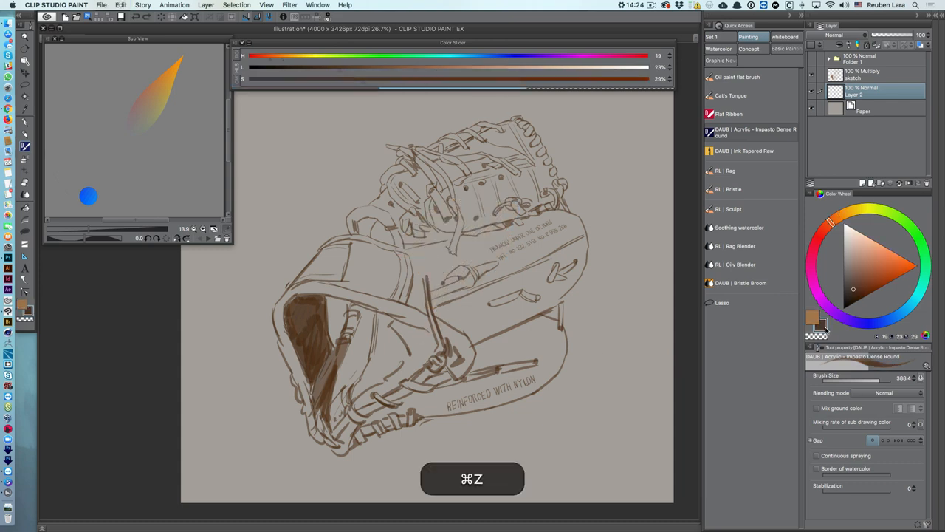
key(cmd+z)
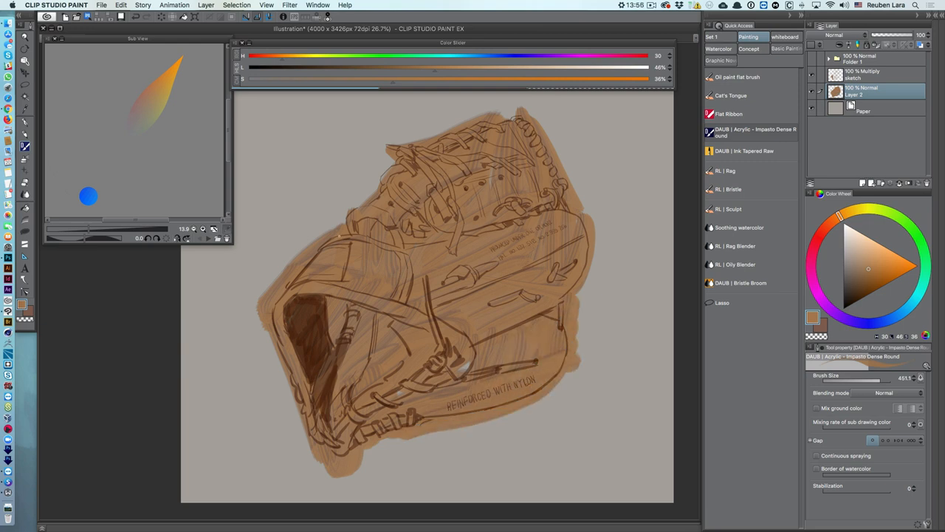
Step: Switch to the Oil paint flat brush and undo the first test strokes
click(865, 73)
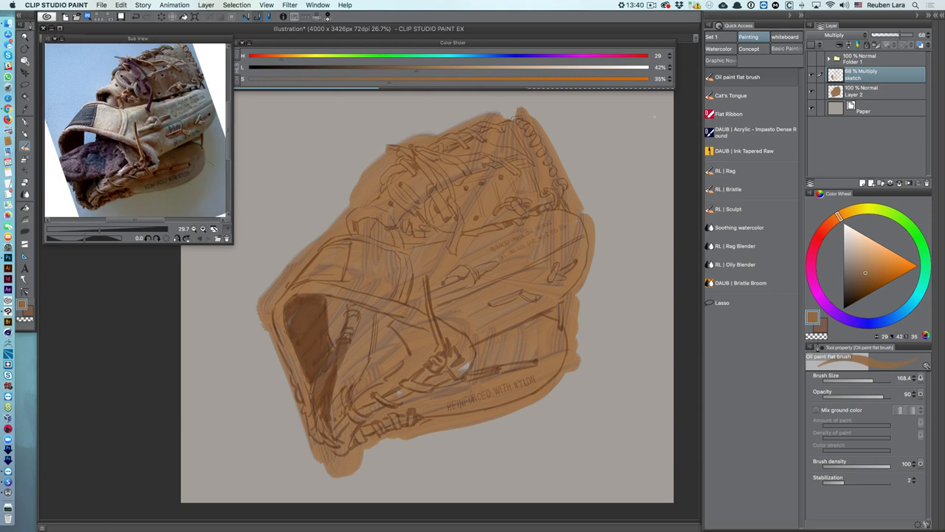
key(cmd+z)
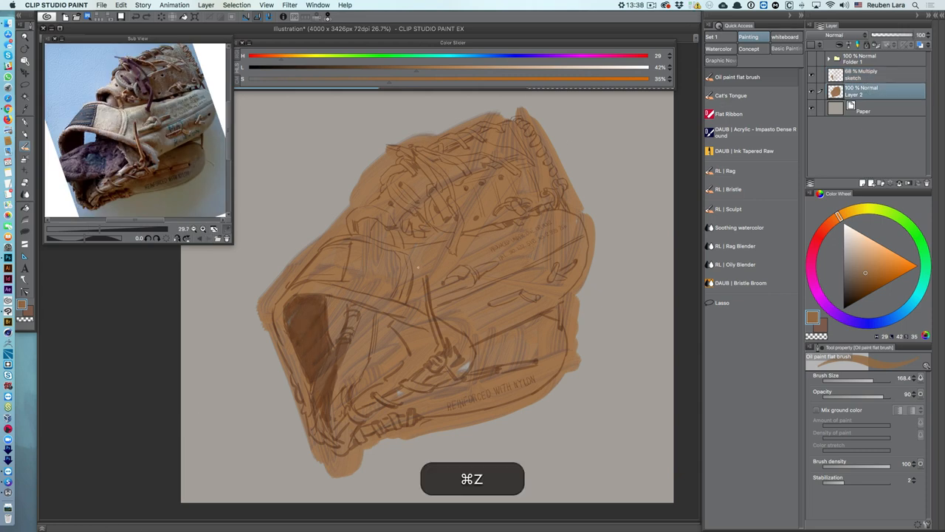
key(cmd+z)
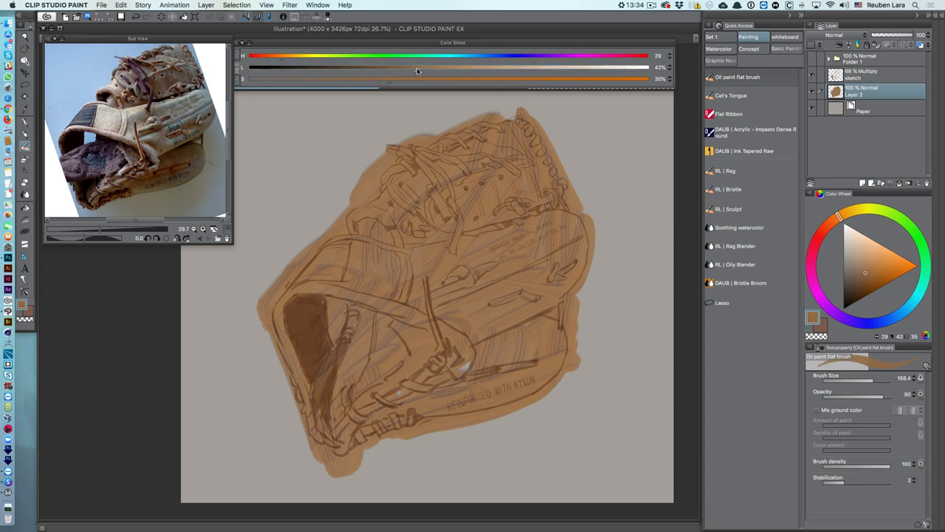
Step: Pick a darker brown and paint pocket shadows and the lower-right strap
drag(449, 68, 402, 68)
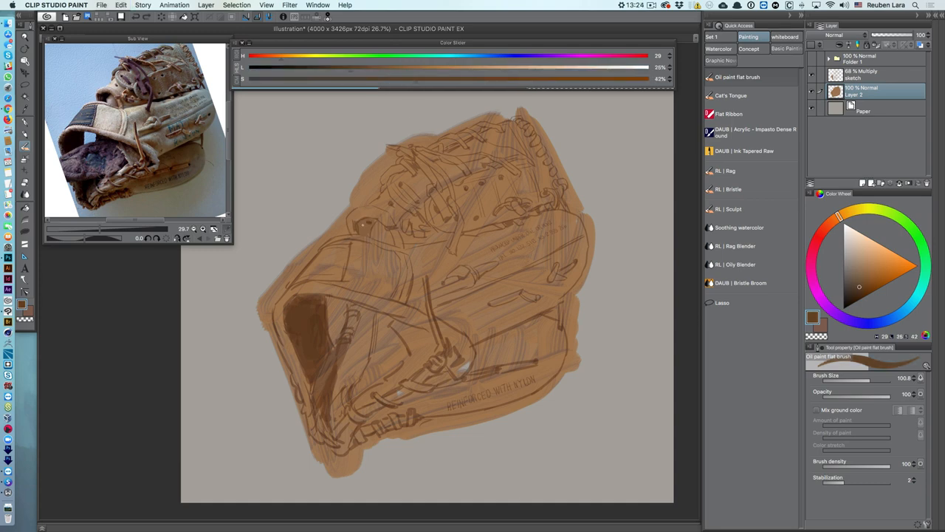
drag(378, 80, 372, 80)
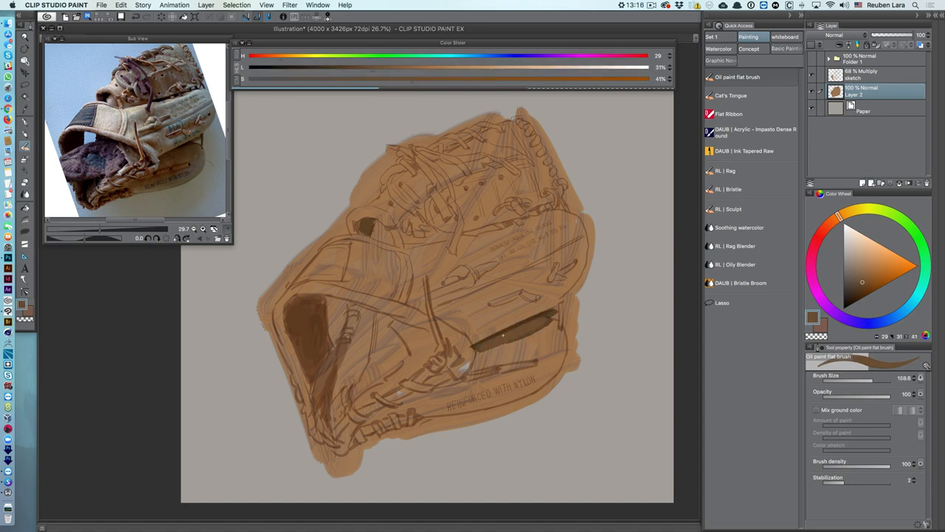
key(9)
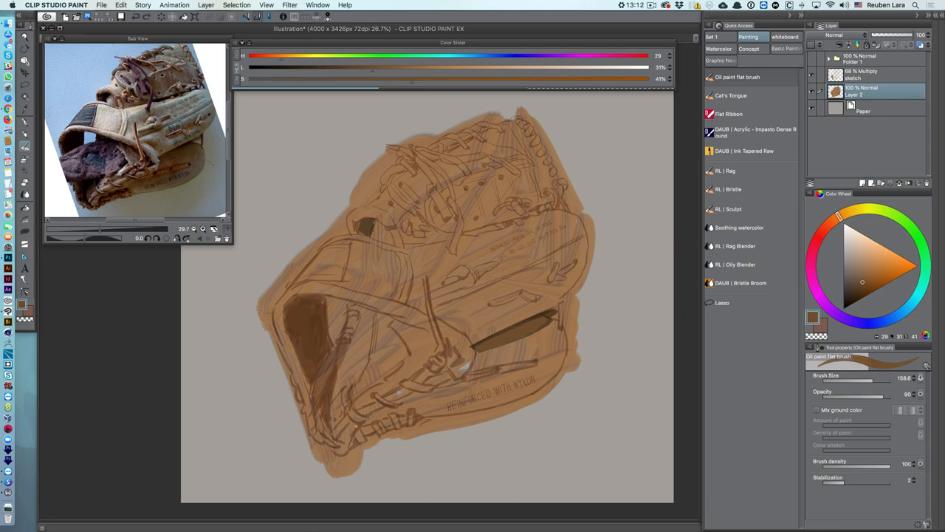
Step: Undo unwanted strokes and resize the brush while shading the pocket and lower edge
key(cmd+z)
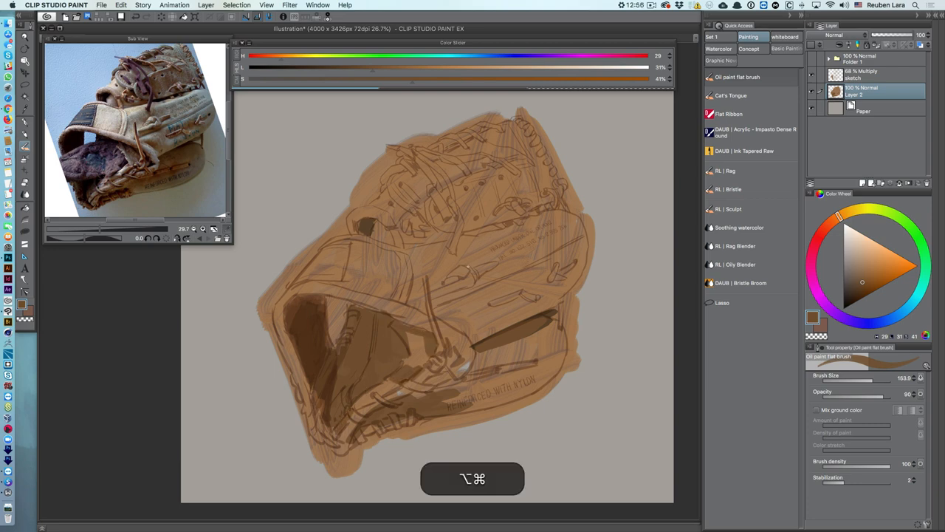
key(cmd+z)
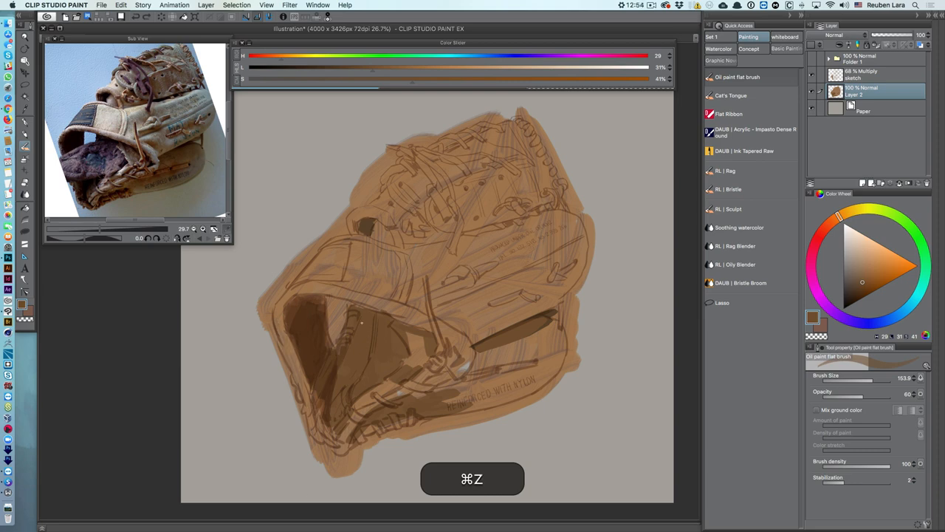
key(cmd+z)
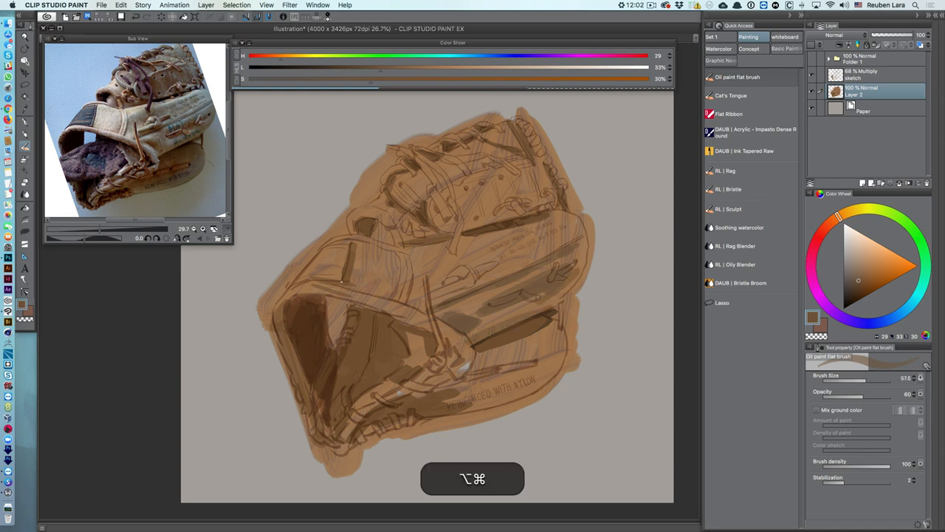
key(cmd+0)
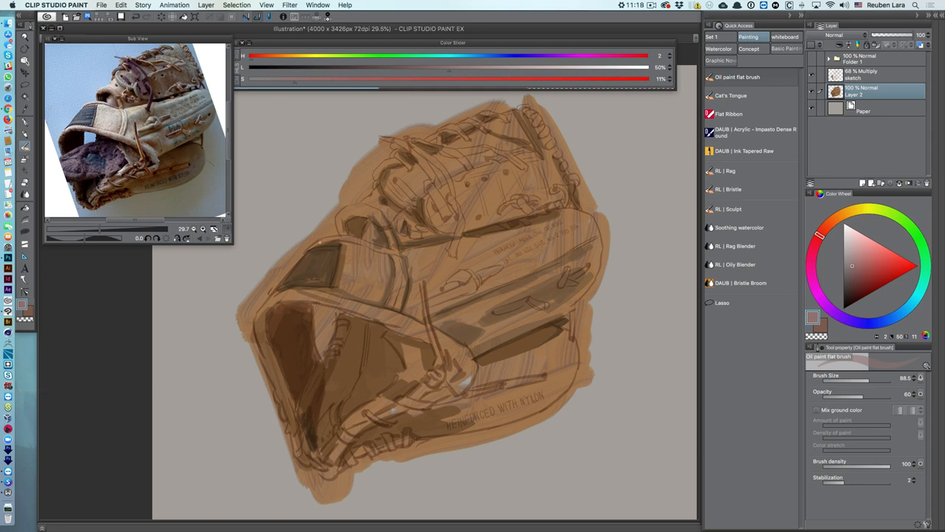
Step: Brush dark purple lace strokes across the top of the mitt
drag(451, 77, 294, 80)
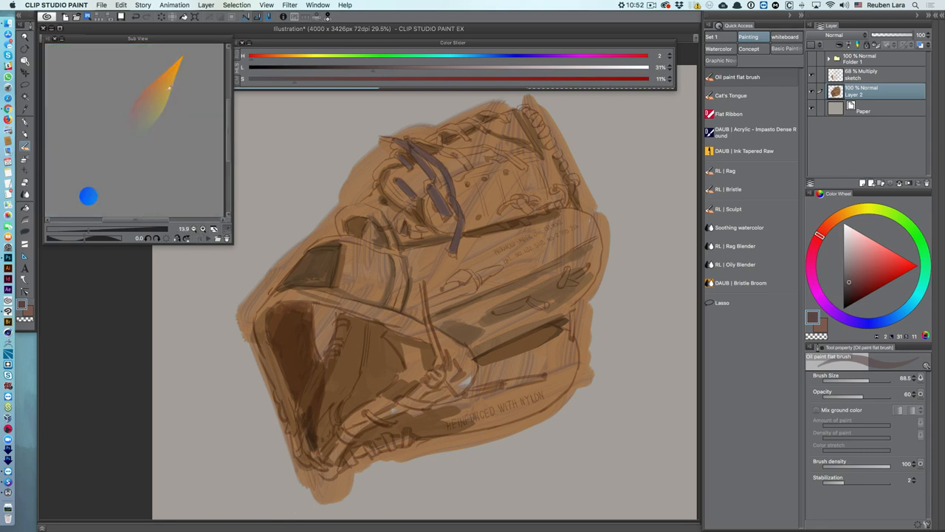
Step: Bring back the mitt reference photo in the Sub View and undo a failed stroke
click(859, 266)
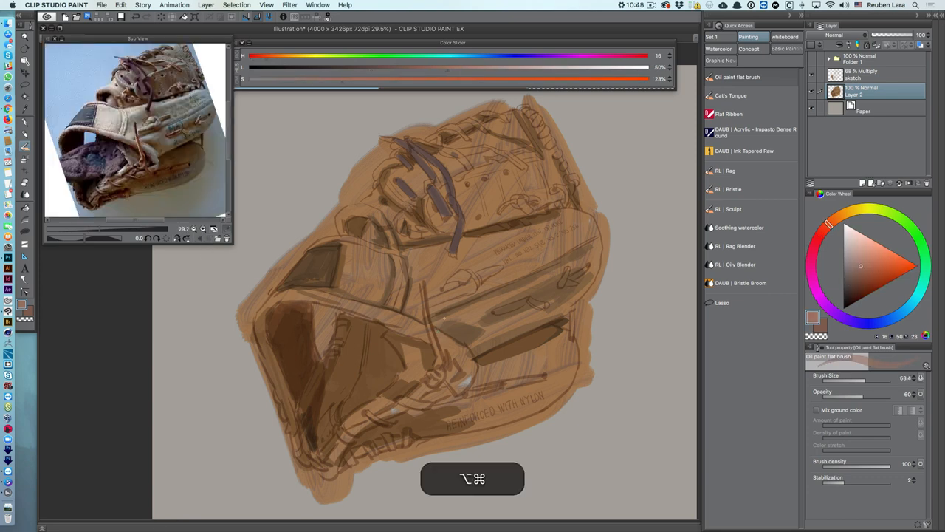
key(cmd+z)
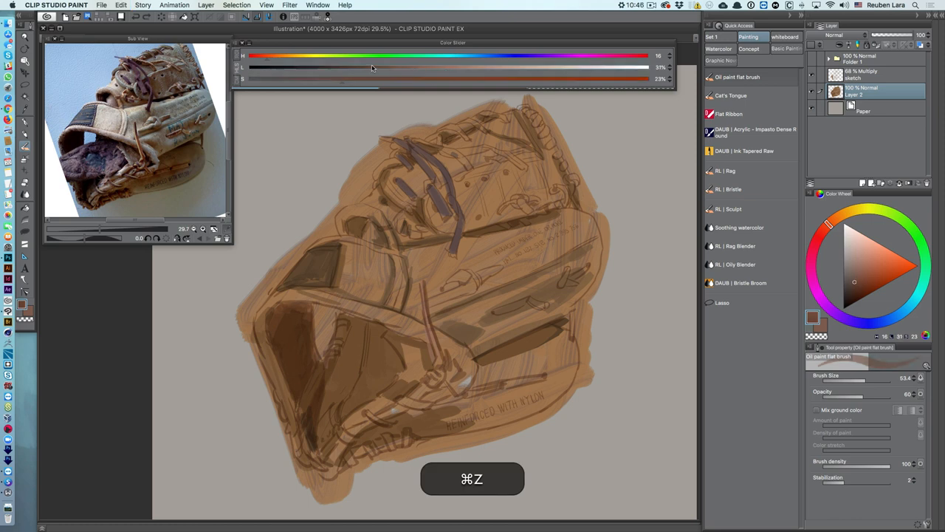
key(cmd+z)
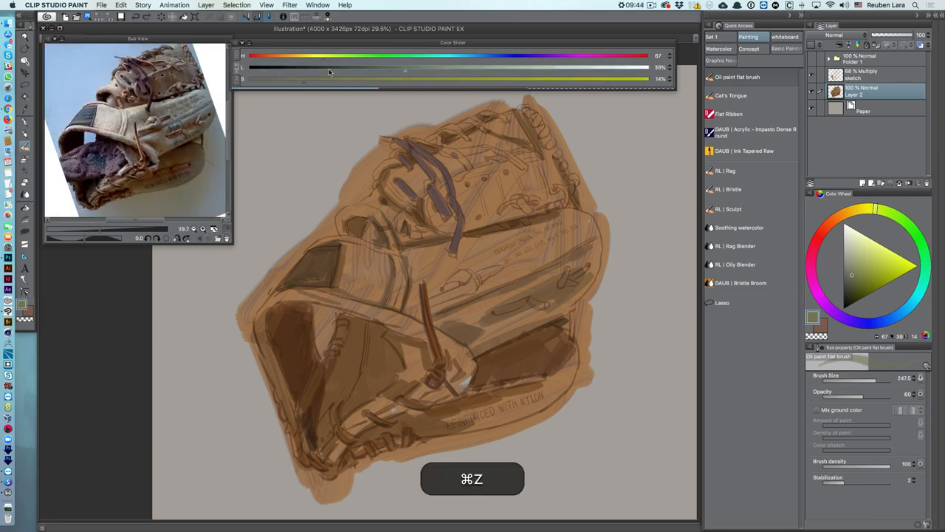
Step: Undo unwanted strokes while adding pale grey-green light on the lower band and thumb
key(cmd+z)
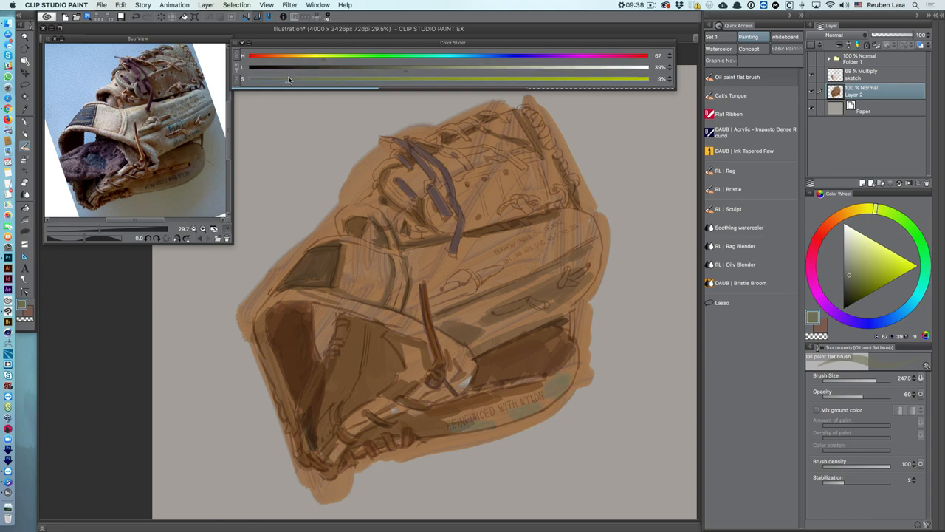
key(3)
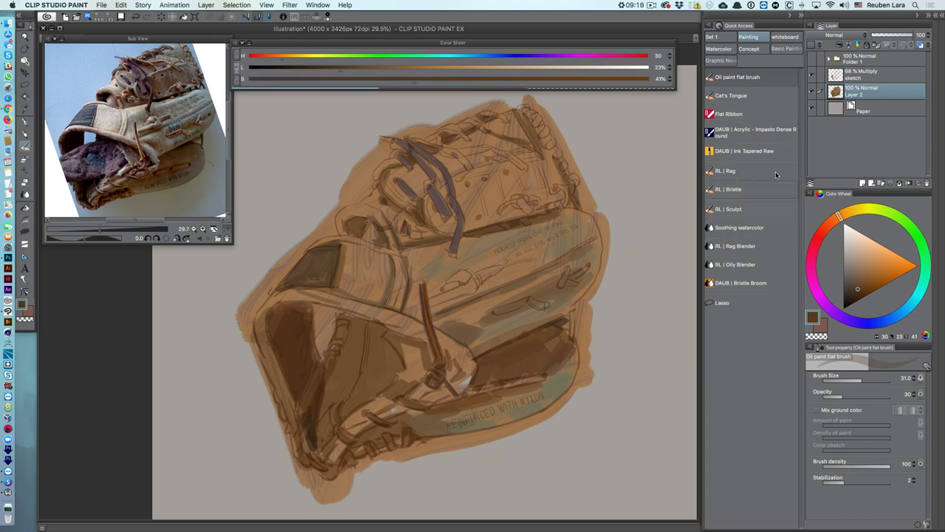
Step: Switch to the RL Sculpt brush and resize it for blending the lower strap
click(728, 209)
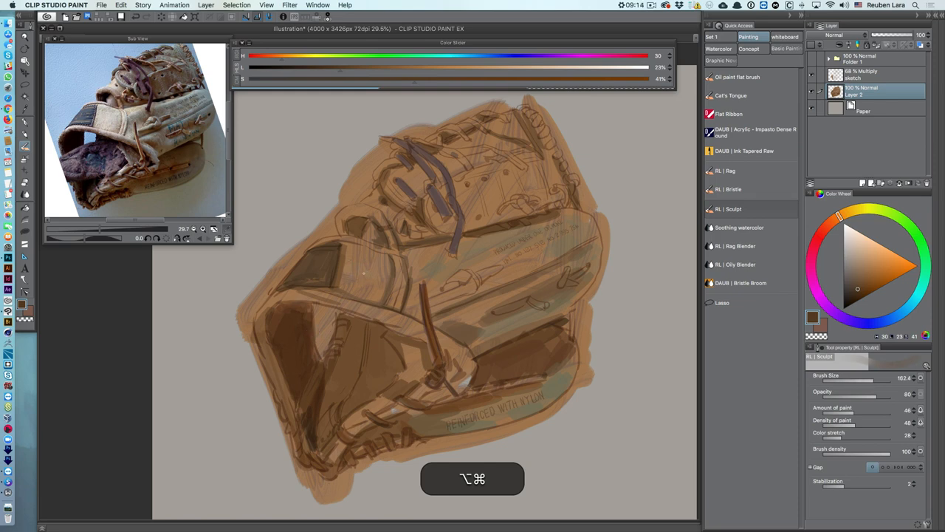
key(7)
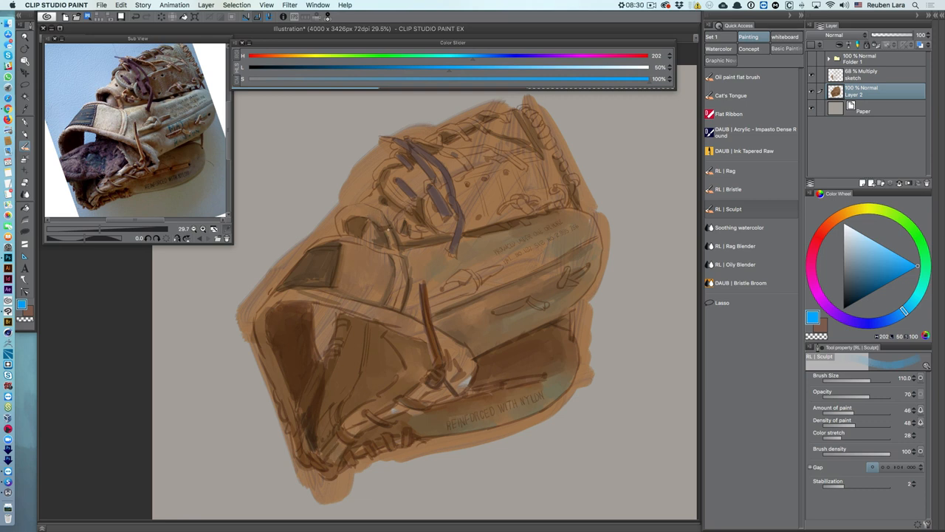
Step: Undo several strokes, removing the stray blue mark beside the mitt
key(cmd+z)
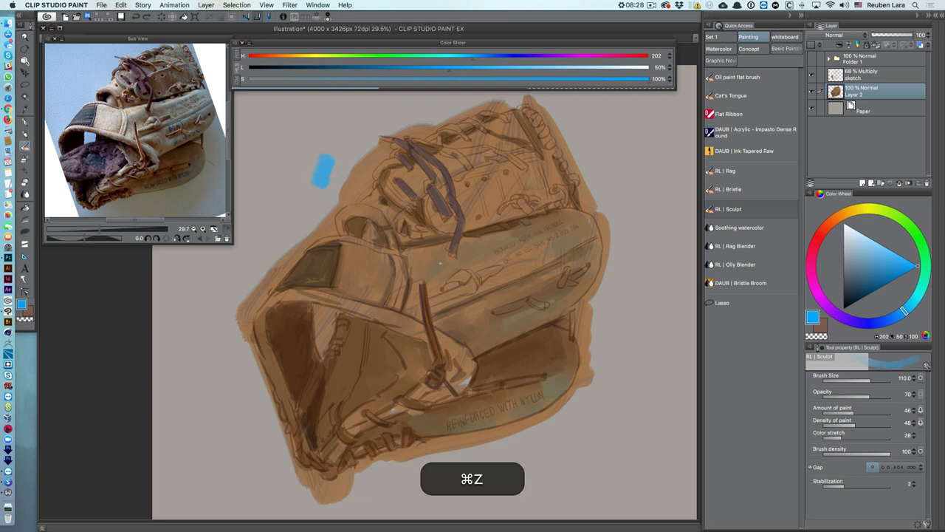
key(cmd+z)
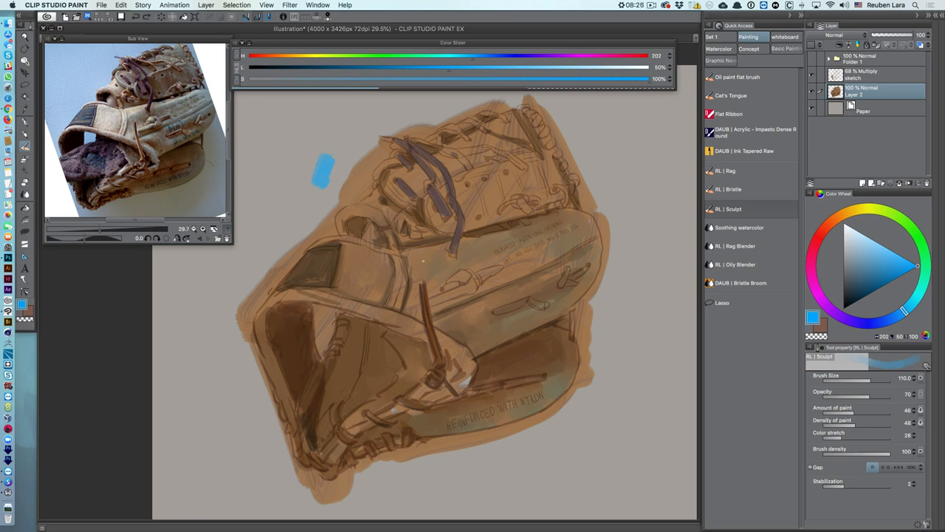
key(cmd+z)
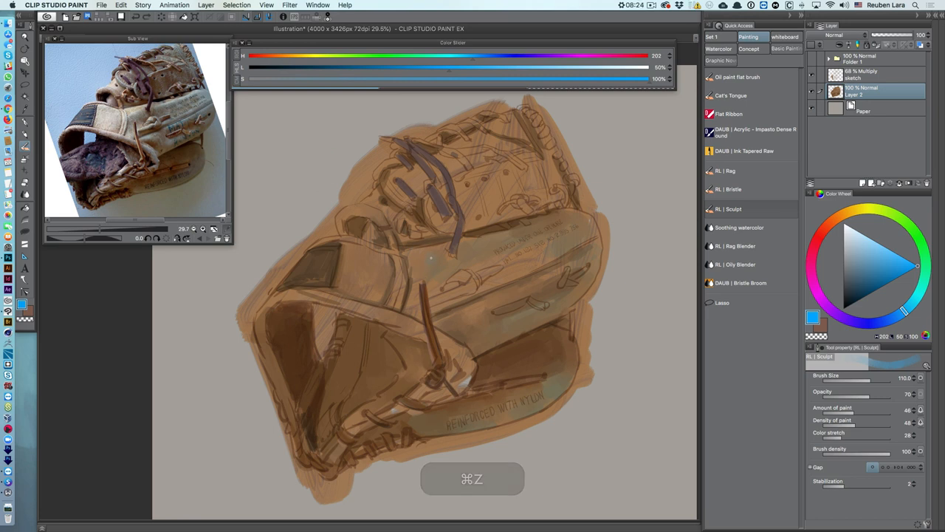
key(cmd+z)
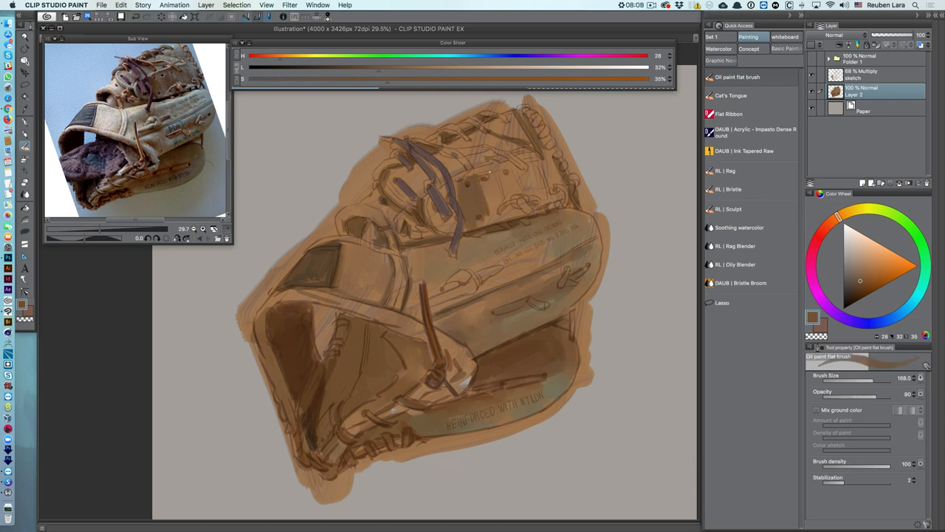
Step: Resize and switch brushes to blend the shading over the whole glove
key(7)
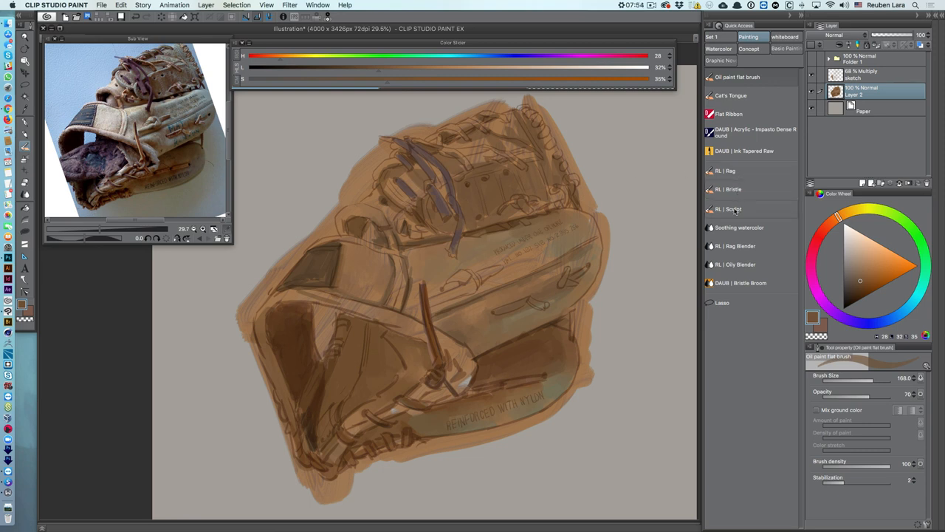
click(730, 210)
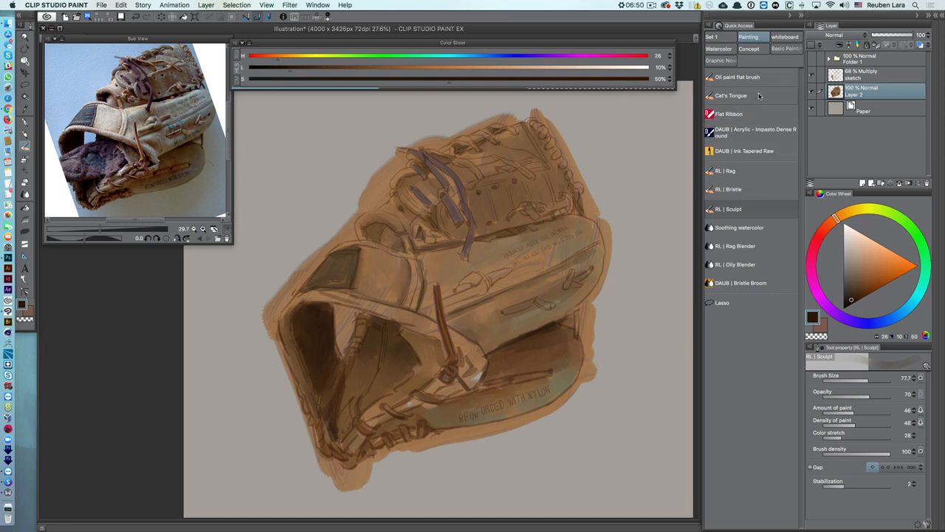
Step: Switch to the thick acrylic brush, resize it and undo misplaced strokes
click(755, 132)
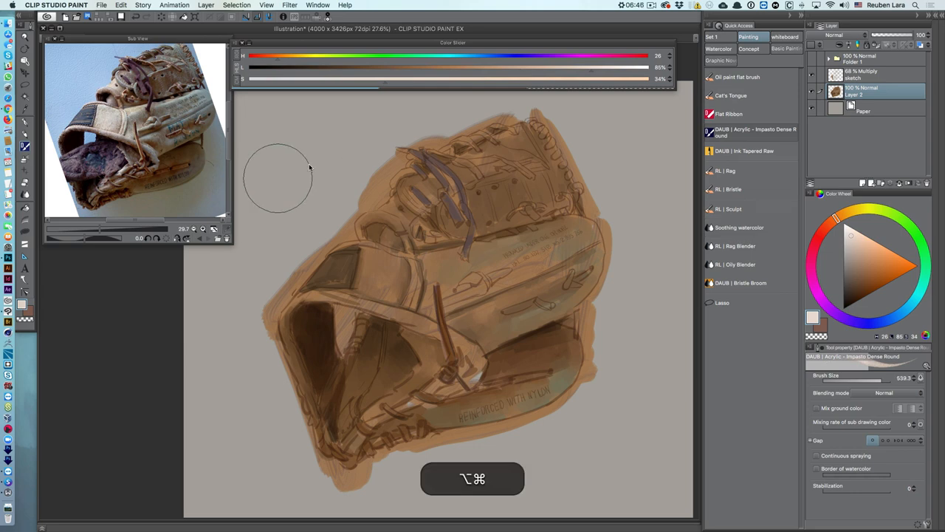
key(cmd+z)
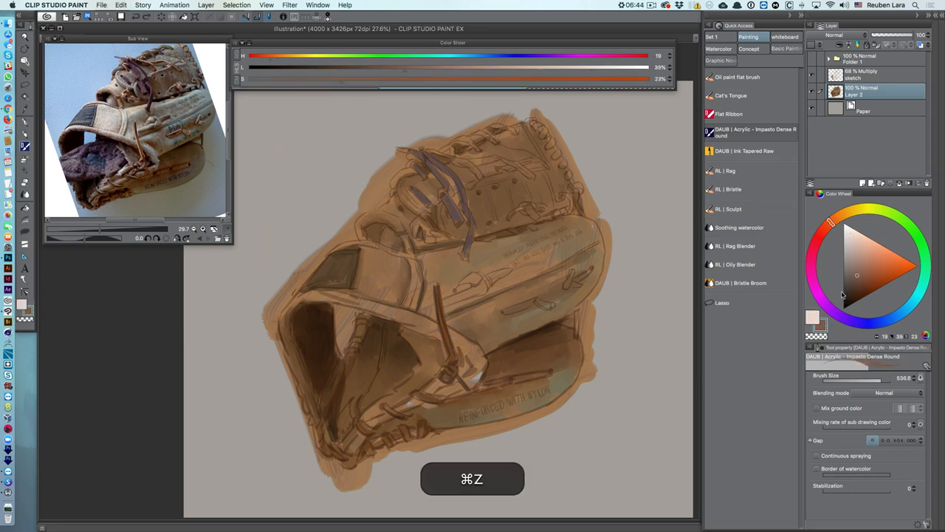
key(cmd+z)
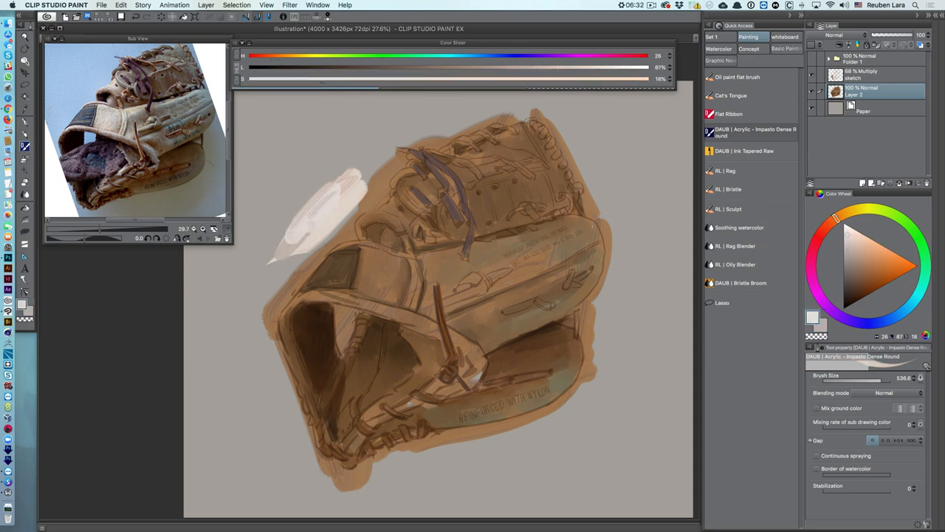
key(7)
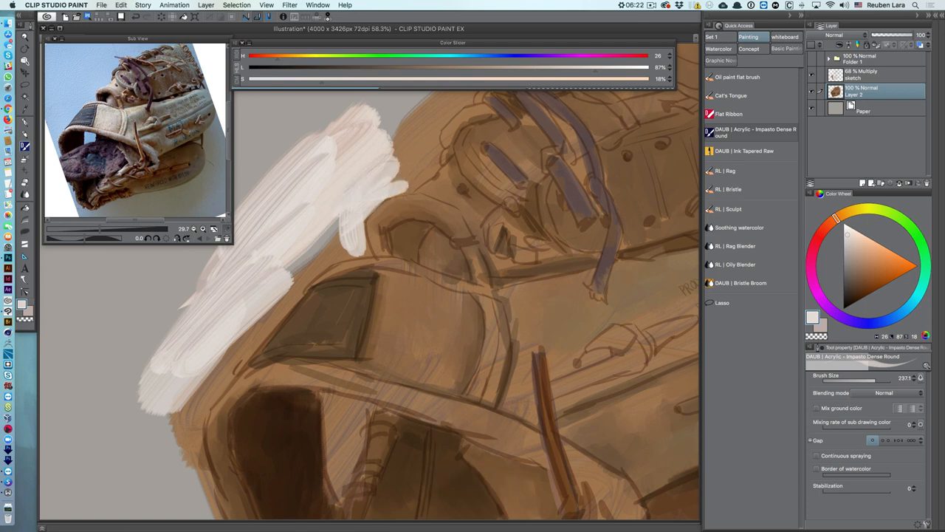
key(cmd+z)
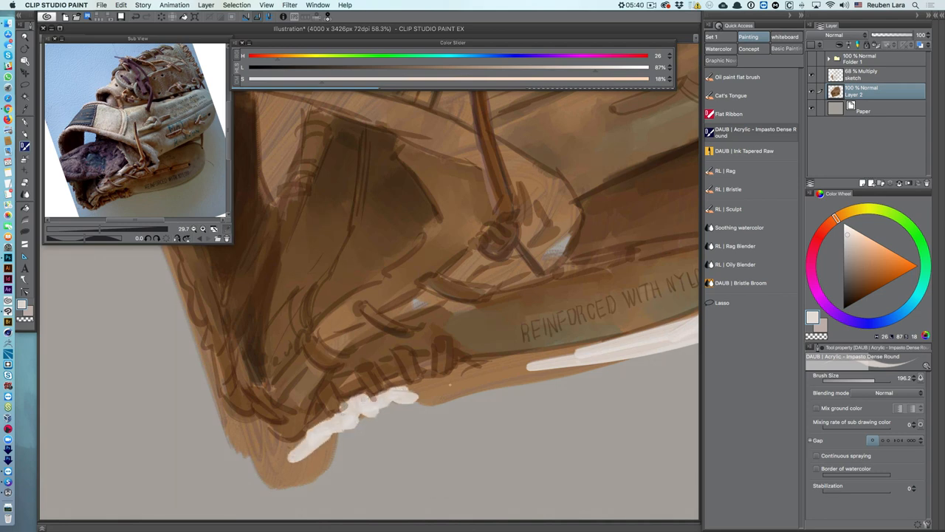
Step: Shade the mitt's pocket dark brown and block in the pale cream background
drag(399, 395, 505, 372)
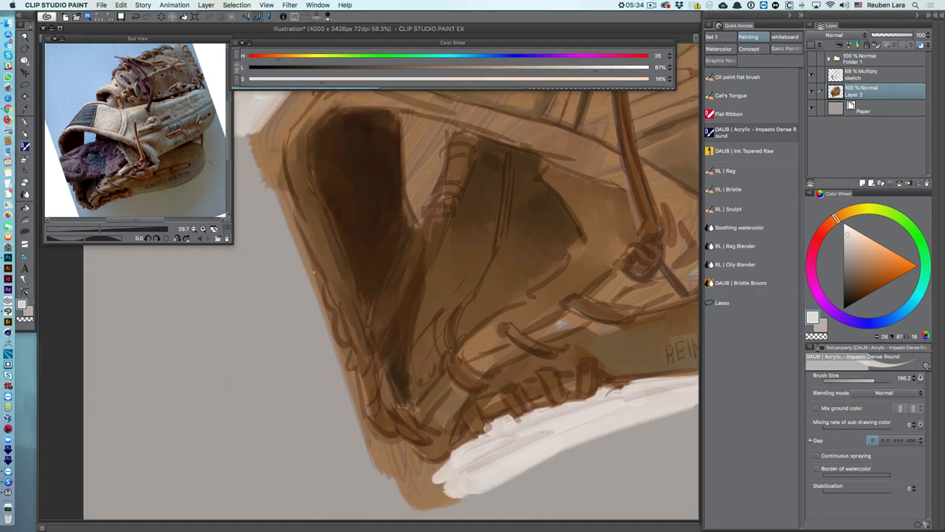
drag(313, 273, 343, 381)
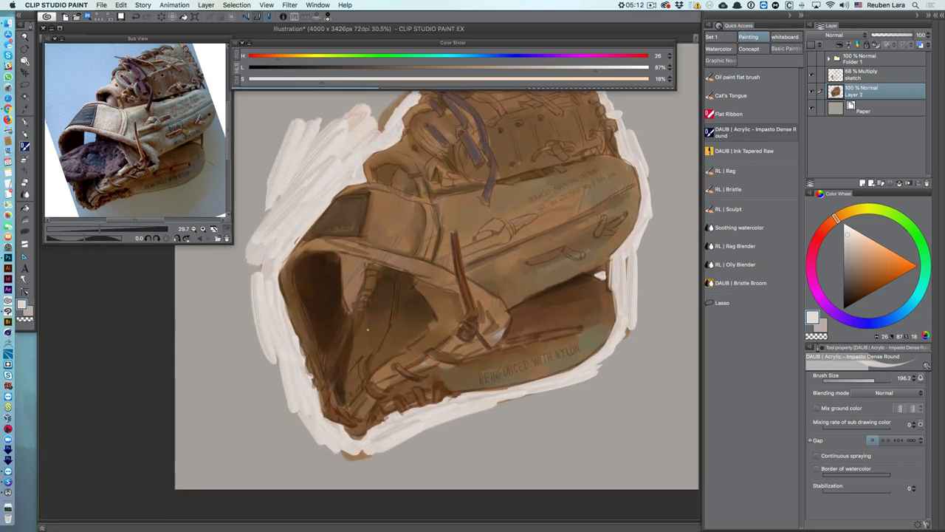
drag(369, 328, 485, 372)
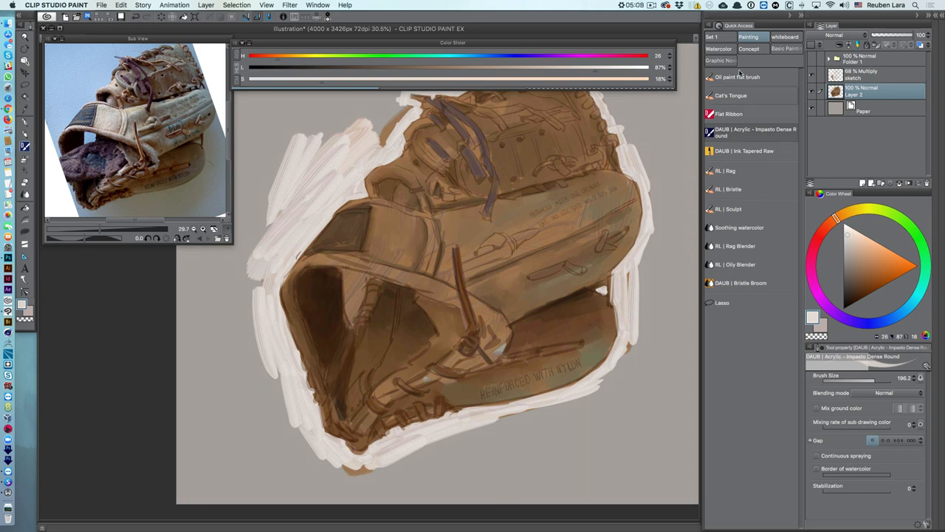
click(738, 77)
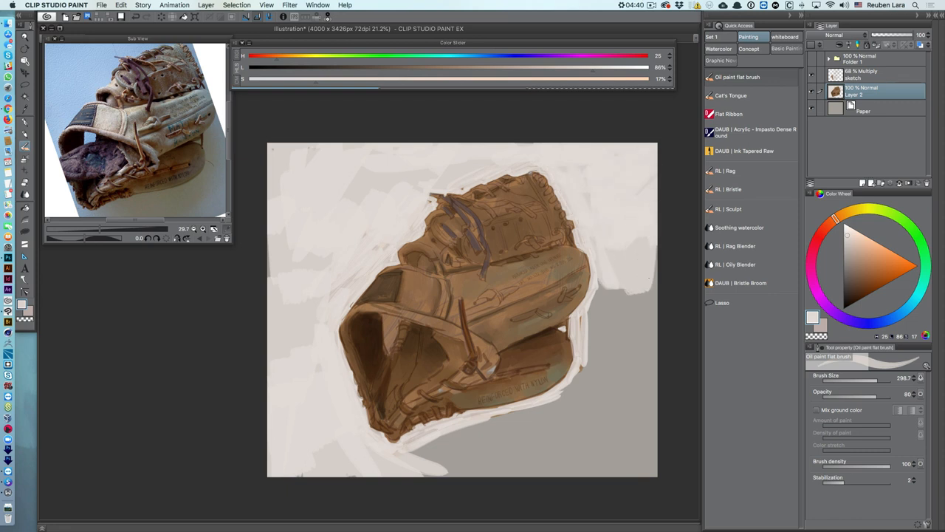
Step: Save the glove painting as a new Clip Studio Paint file under a new name
click(613, 310)
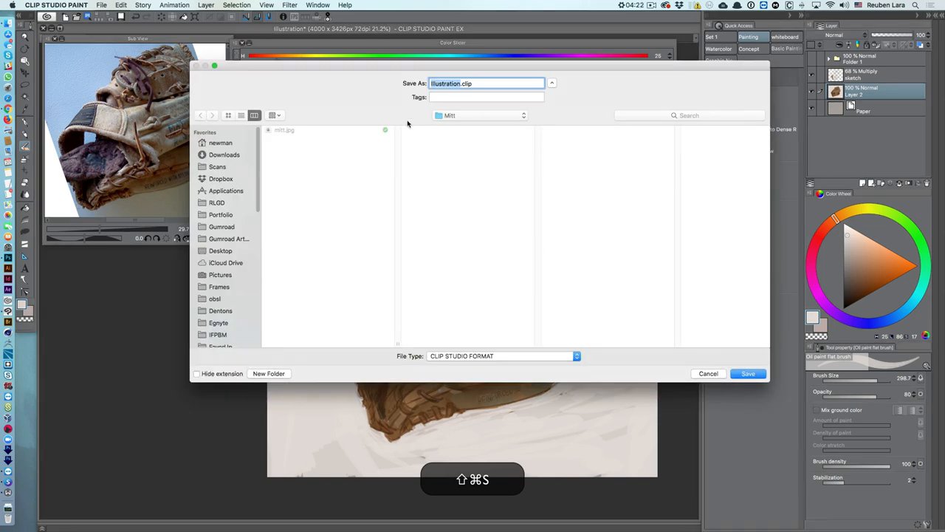
click(748, 372)
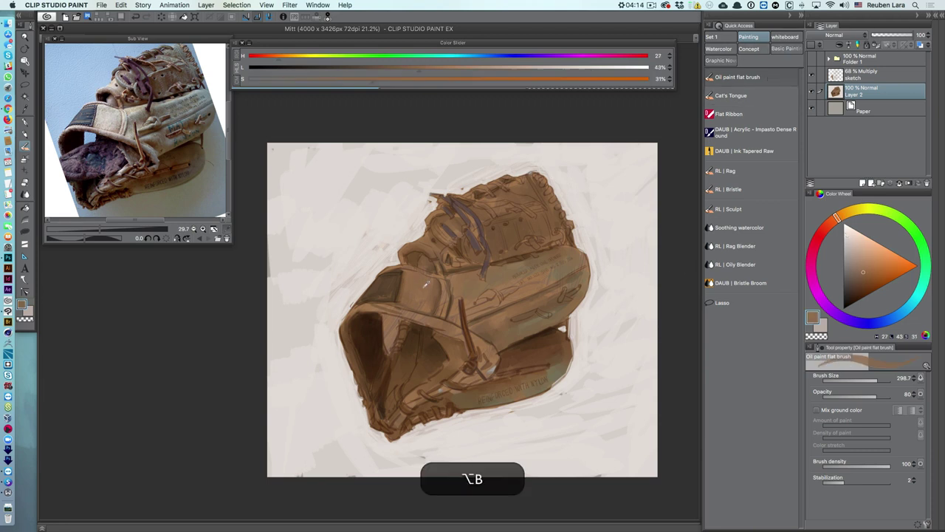
click(874, 74)
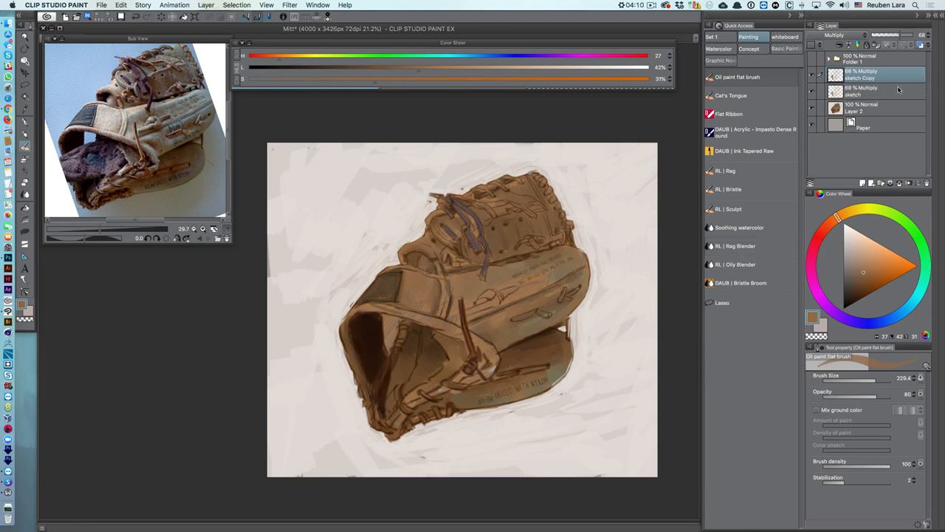
Step: Zoom in and switch to the Cat's Tongue brush for detailing
key(cmd+e)
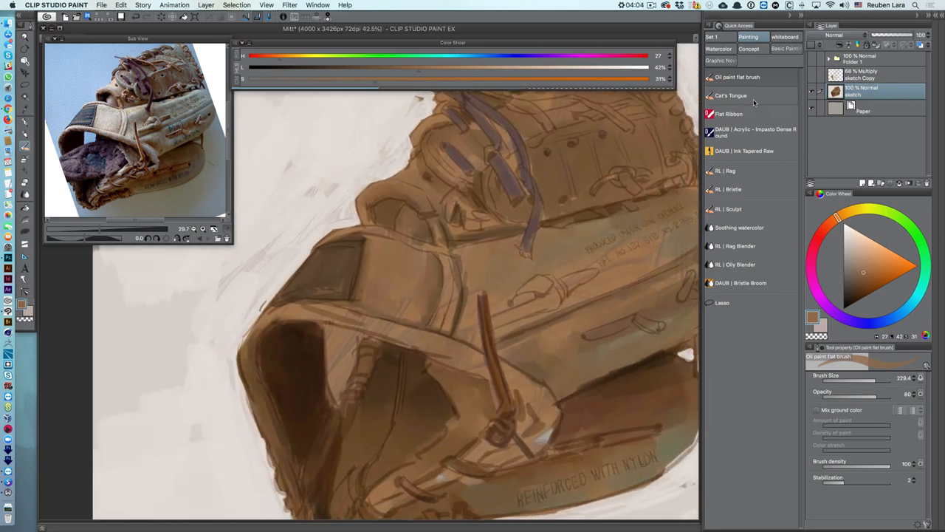
click(730, 95)
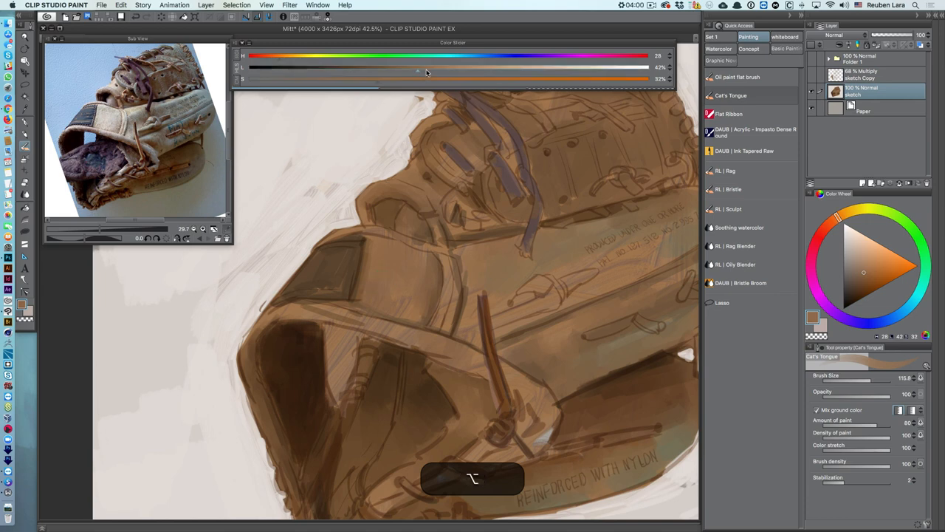
Step: Sample a colour from the painted mitt to refine seams, laces and edges
drag(416, 78, 470, 78)
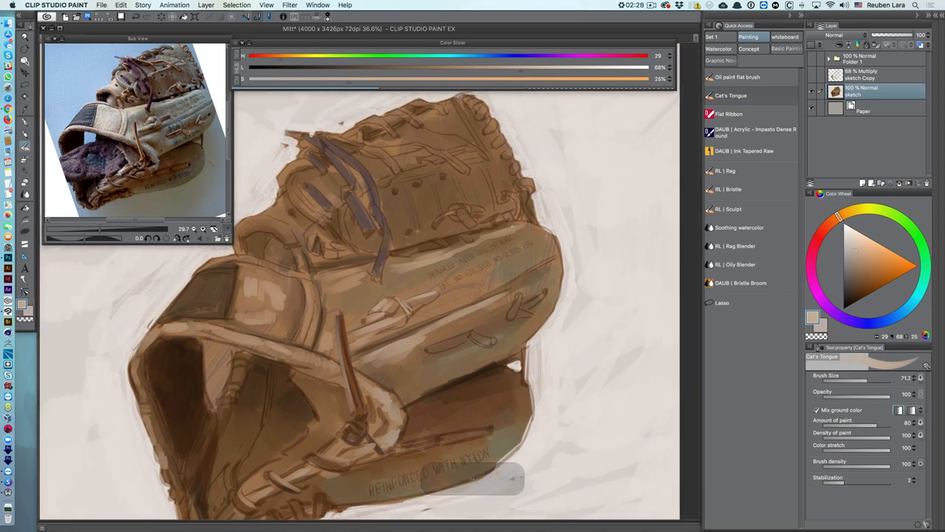
Step: Undo the stray strokes and sample a mitt colour for lighter webbing and lace highlights
key(cmd+z)
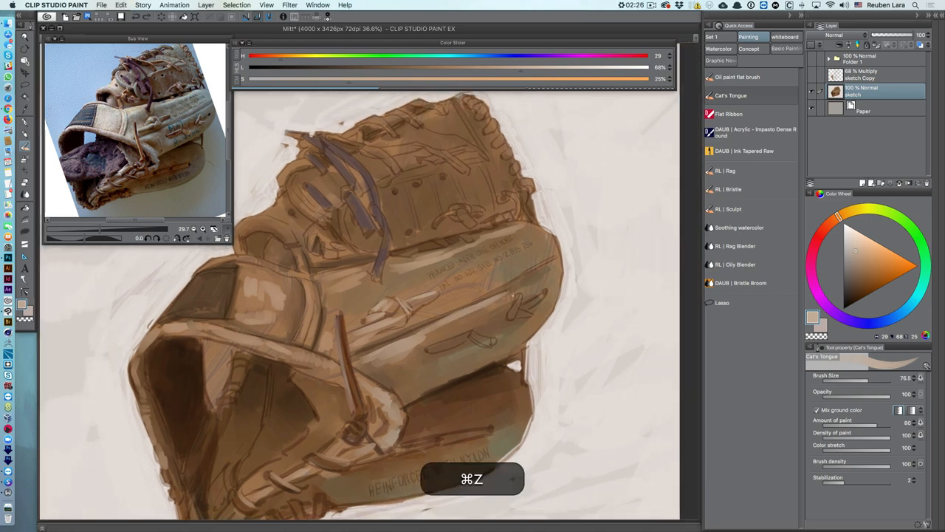
key(cmd+z)
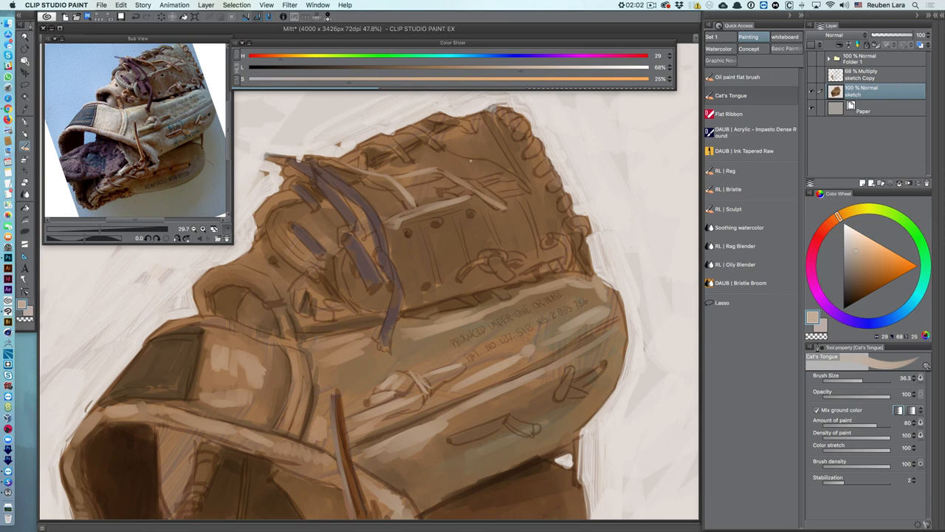
key(cmd+z)
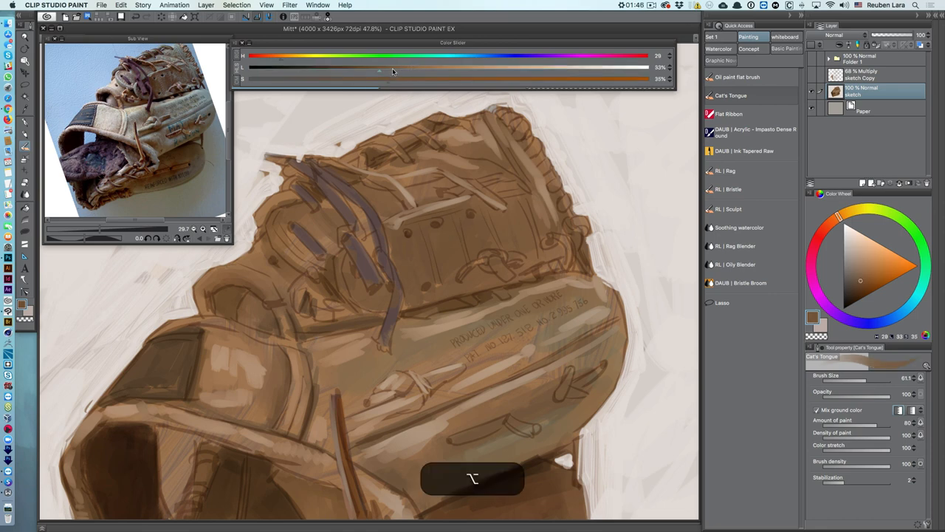
drag(378, 68, 423, 68)
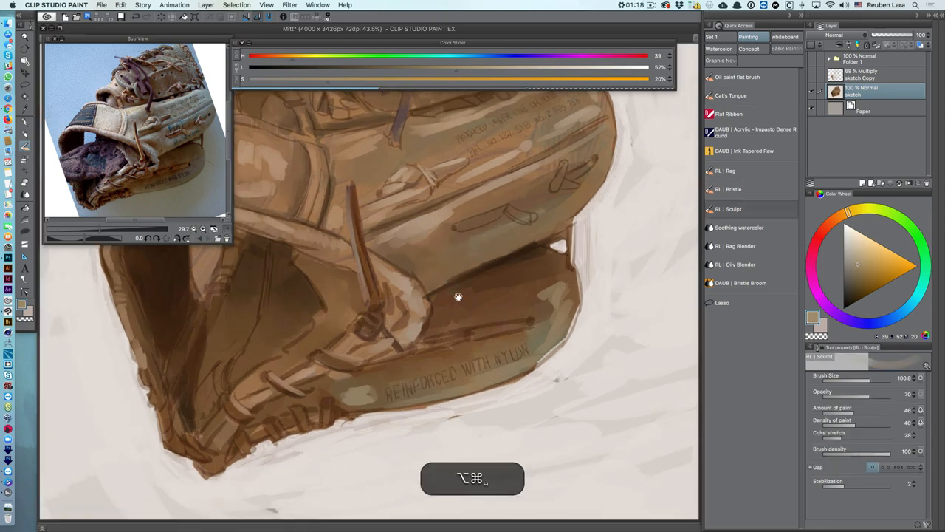
Step: Undo the last stroke before brightening highlights on the lower mitt
key(cmd+z)
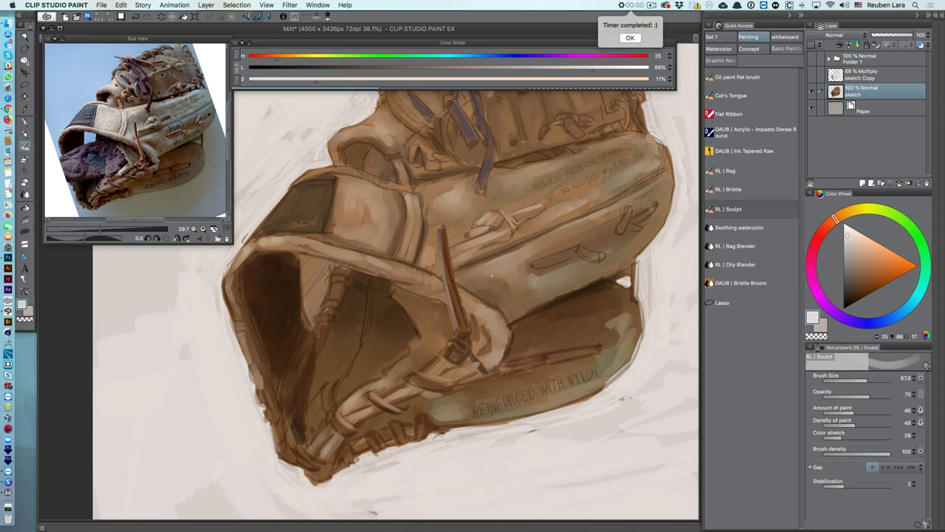
Step: Dismiss the finished timer notice and continue shading the leather
click(629, 38)
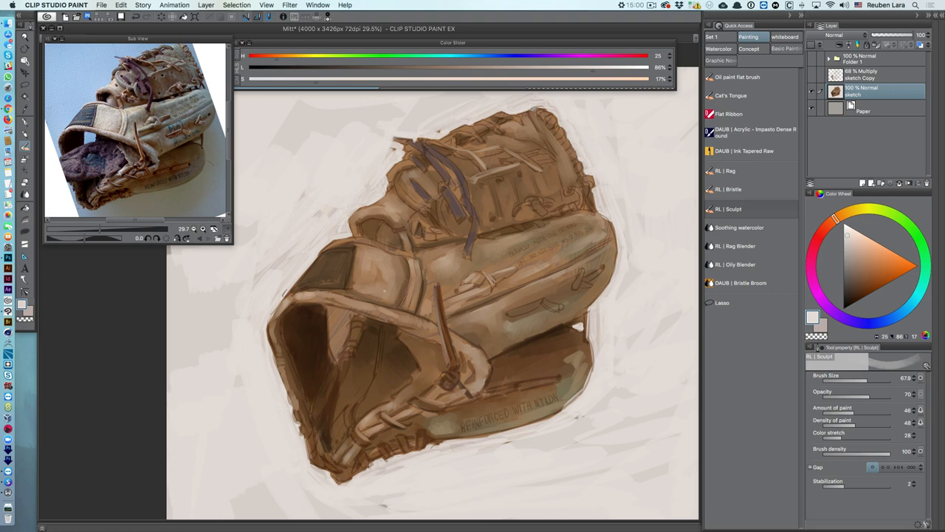
Step: Switch to the Move layer (Object) tool with K, leaving the painting unchanged
key(k)
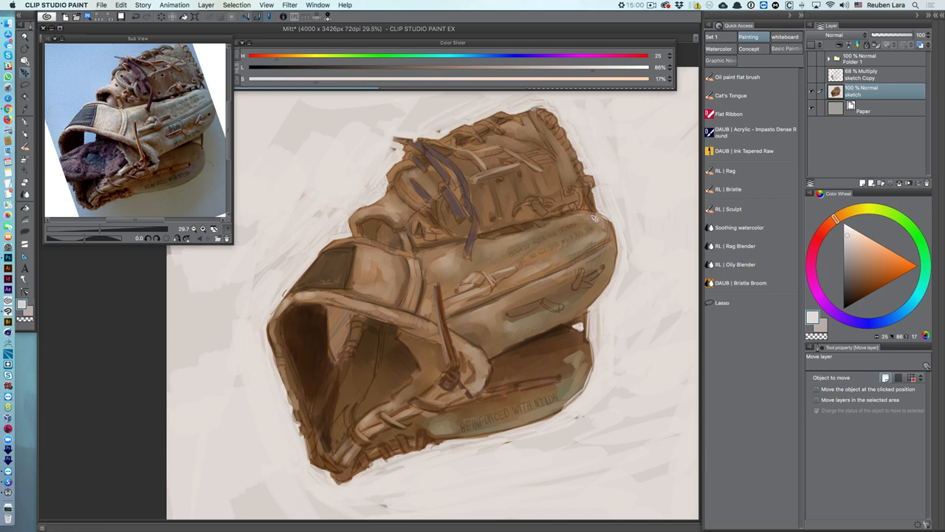
mouse_move(384, 480)
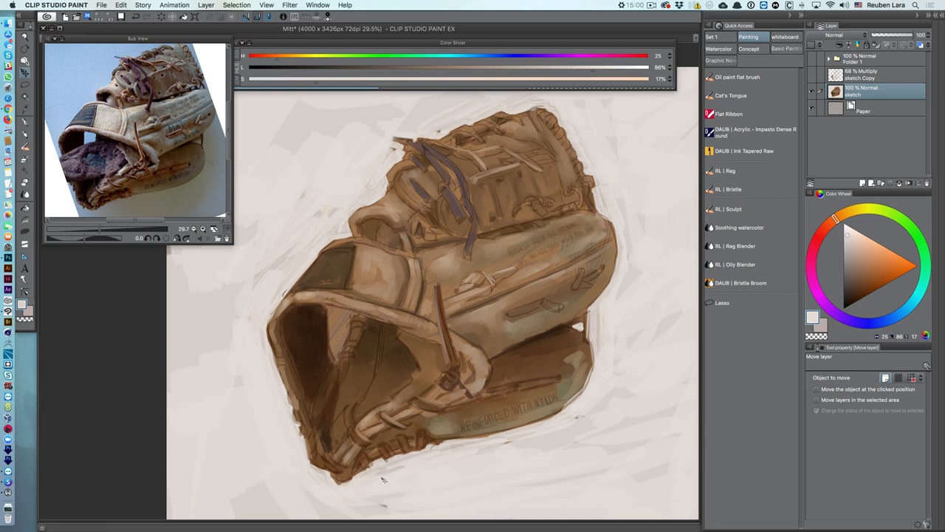
mouse_move(517, 386)
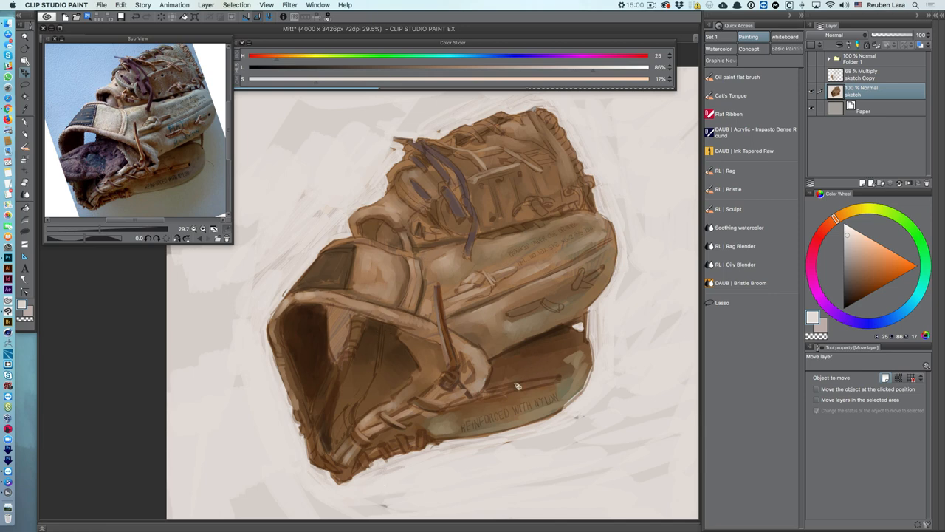
mouse_move(561, 198)
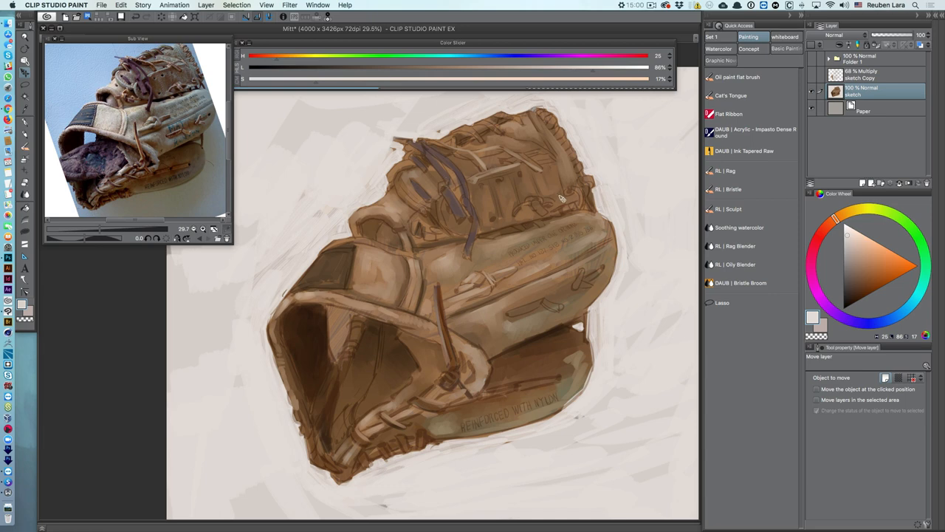